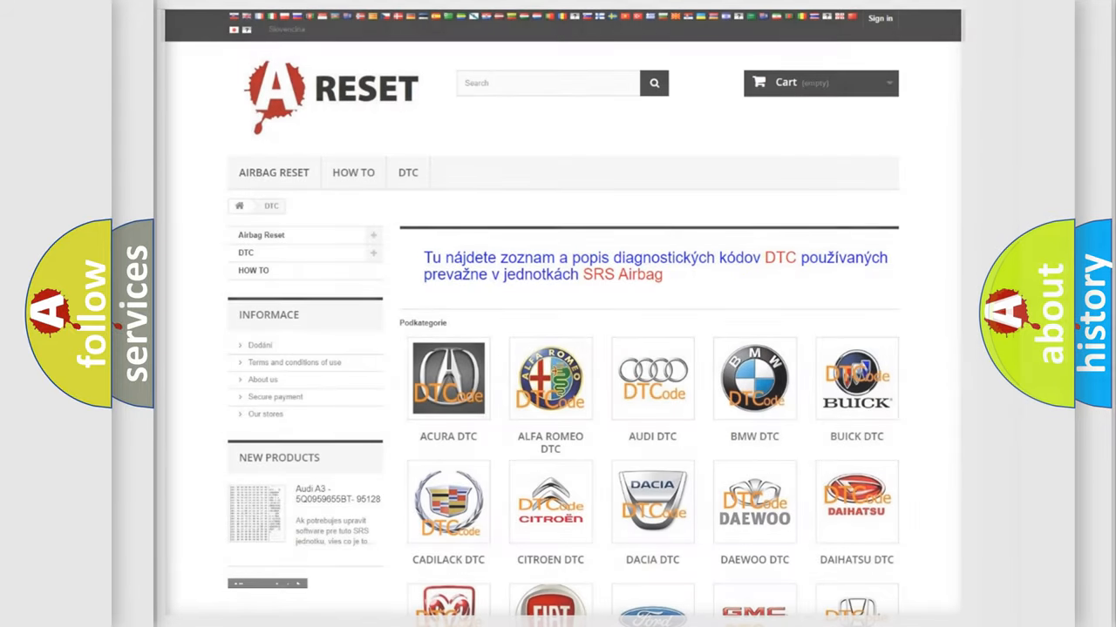
pyautogui.scroll(-3)
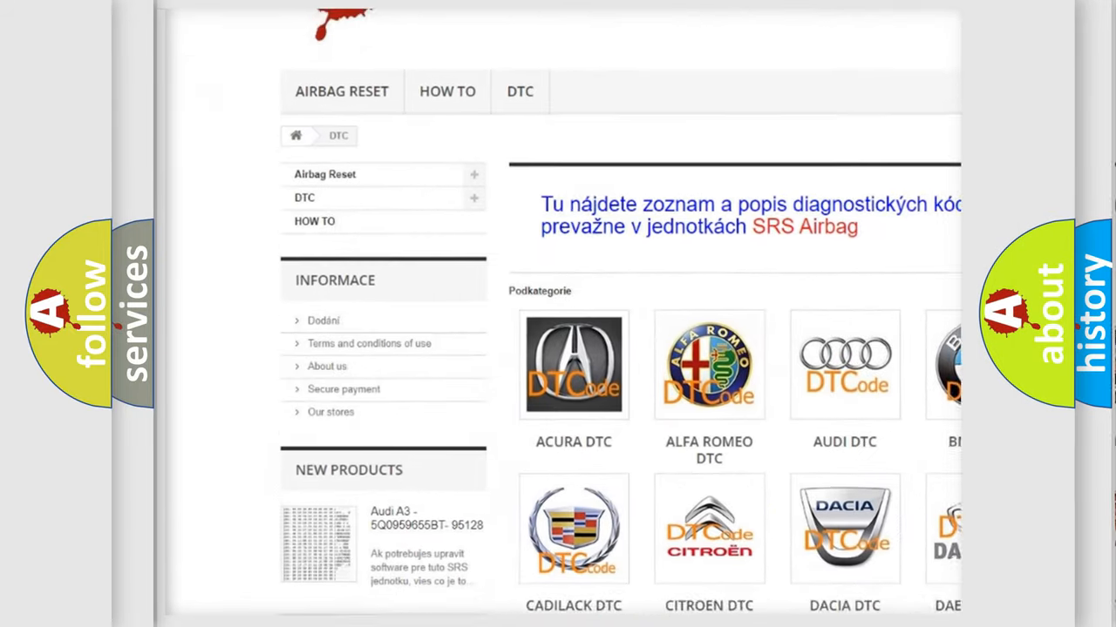
pyautogui.scroll(-3)
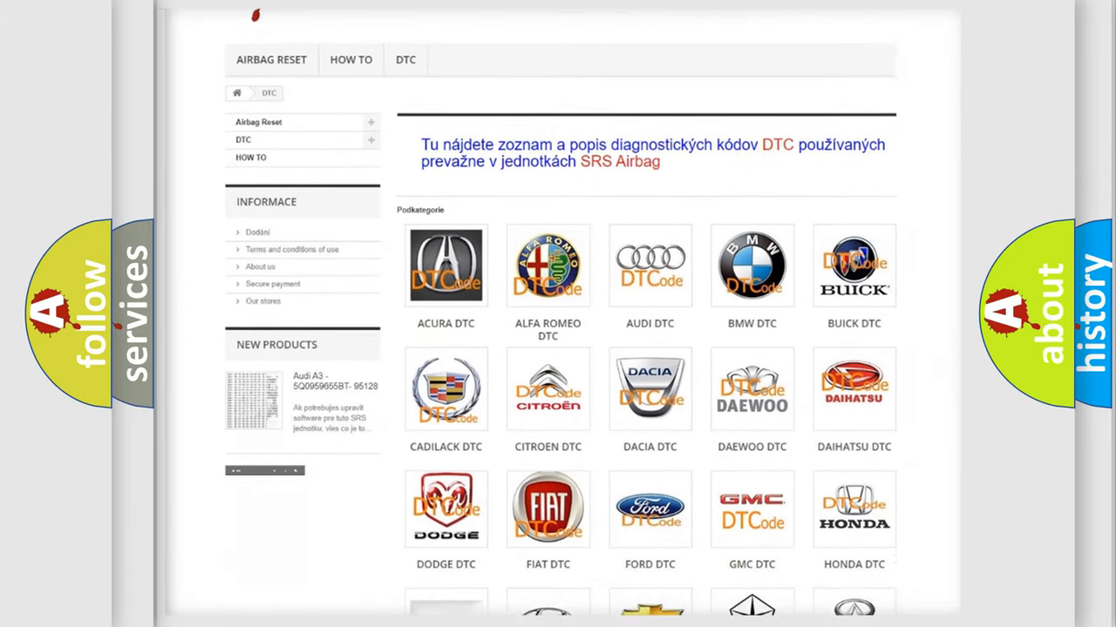
pyautogui.scroll(-3)
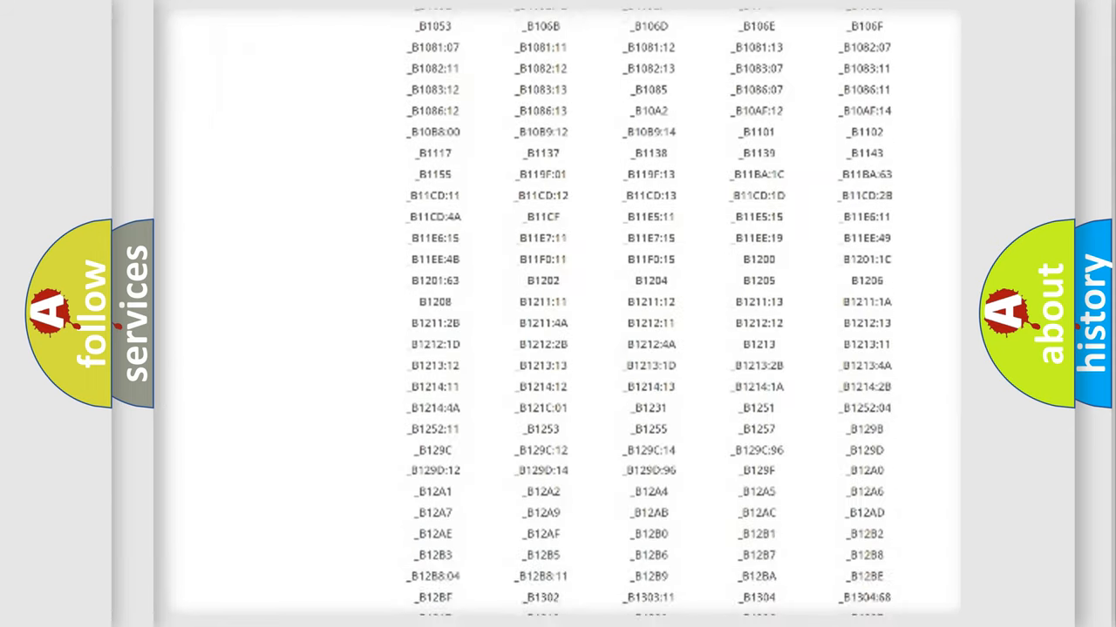
pyautogui.scroll(-3)
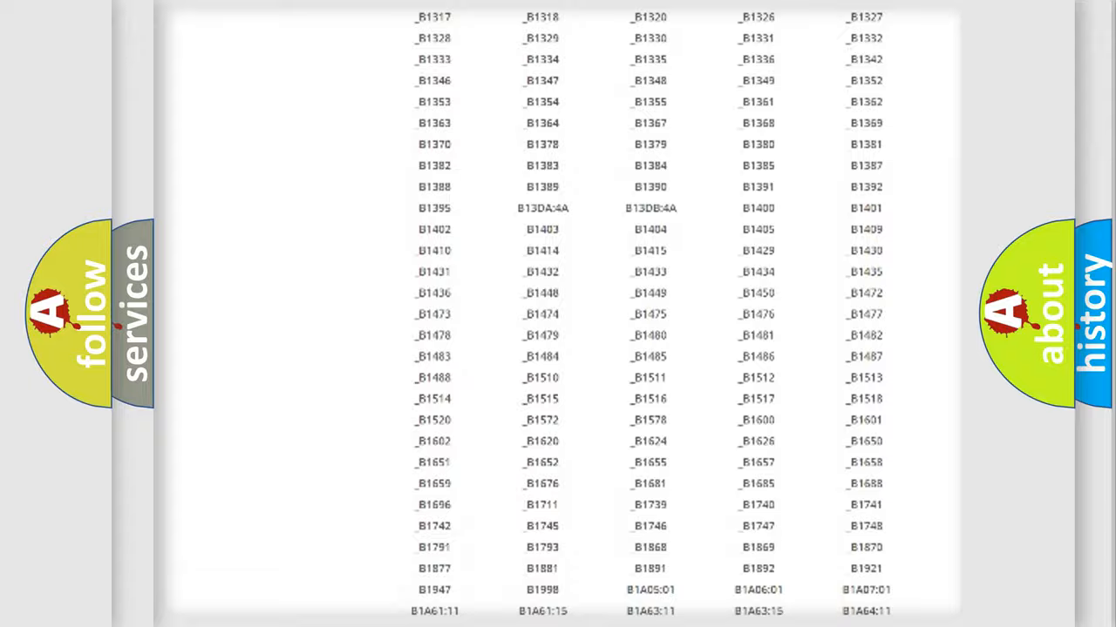